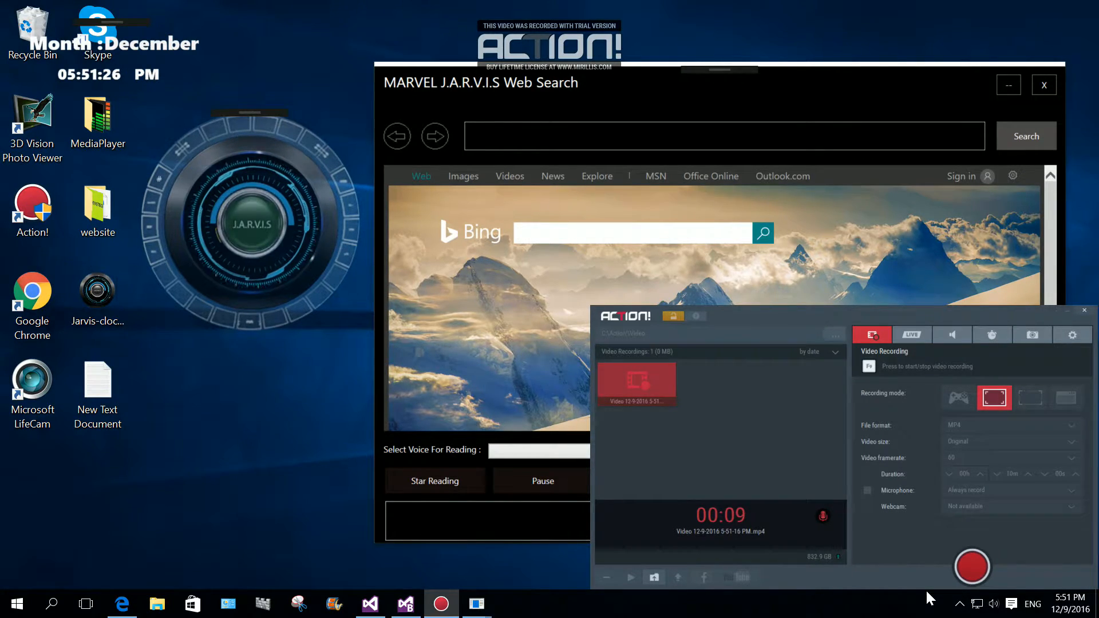
# Step: Dictate intro narration, run the Bing search for 'about jupiter', then dictate 'about you too'
pyautogui.write("no I'm going to")
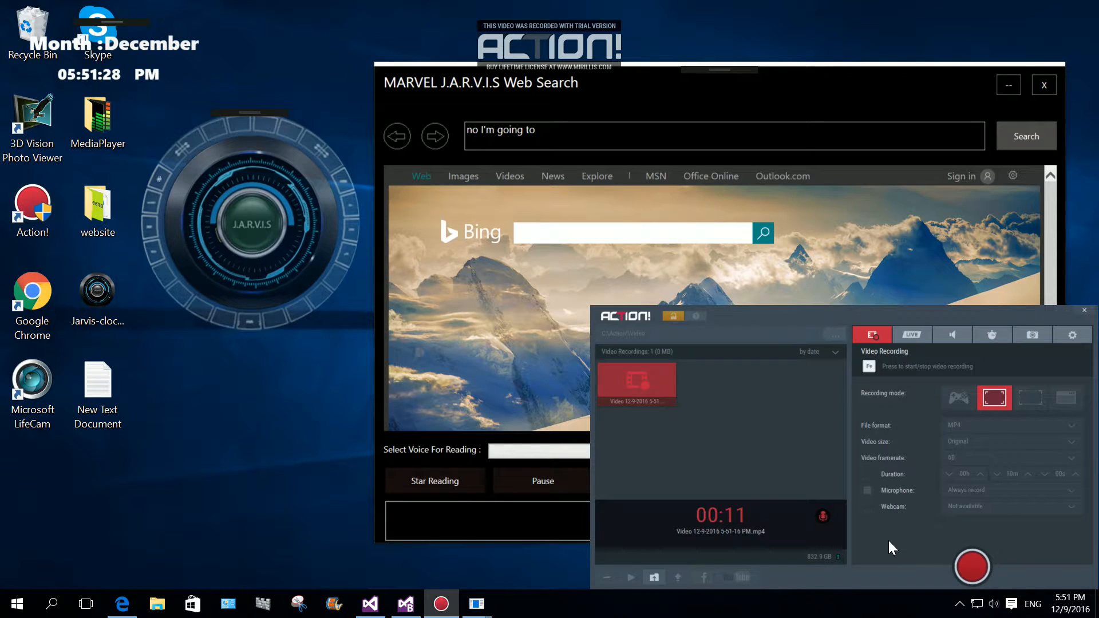
pyautogui.write('show you slifer lifesearching on on')
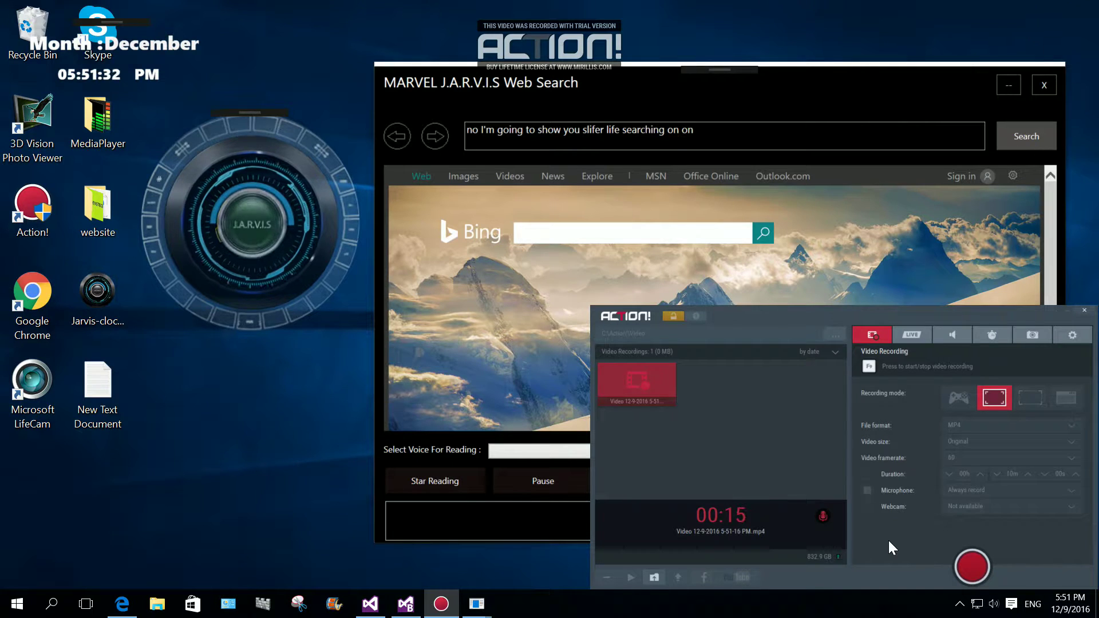
pyautogui.write('with the jarvis program')
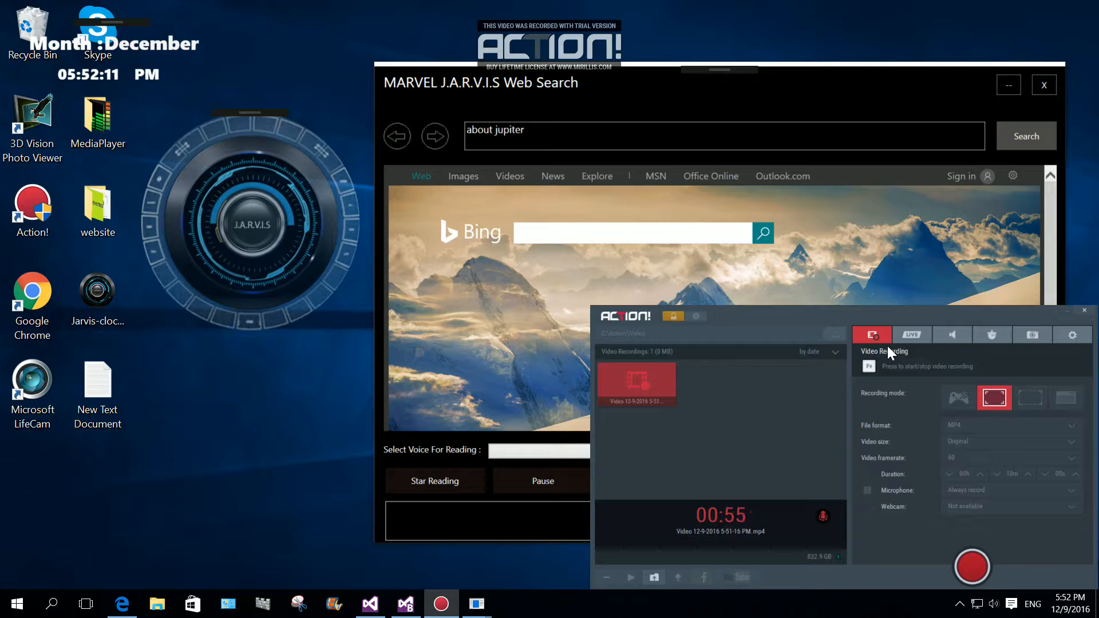
pyautogui.click(1025, 136)
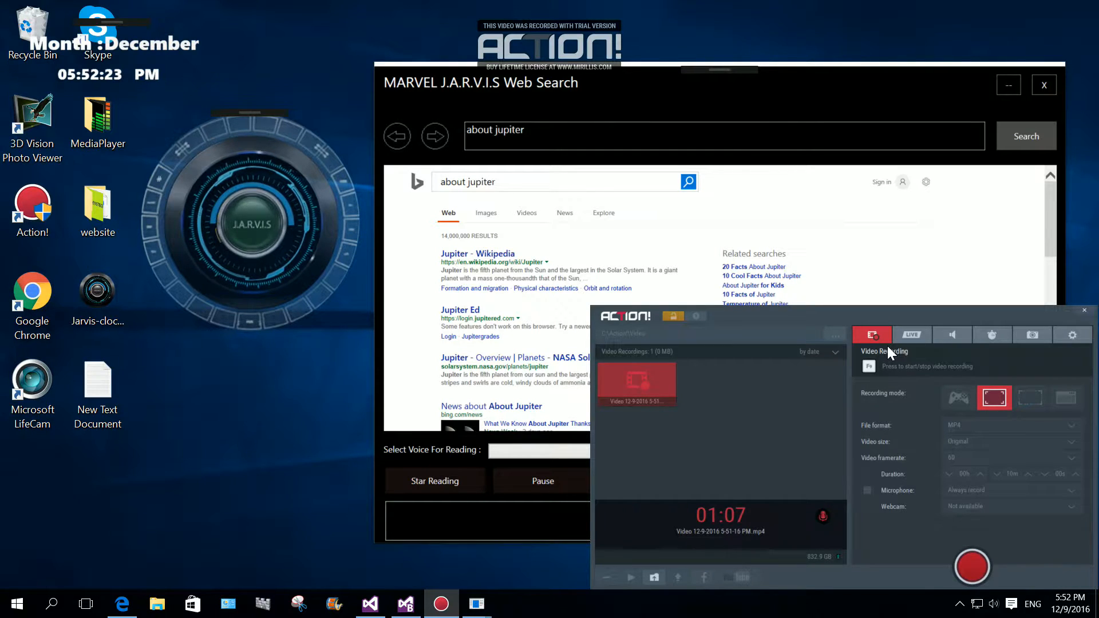
pyautogui.write('about you too')
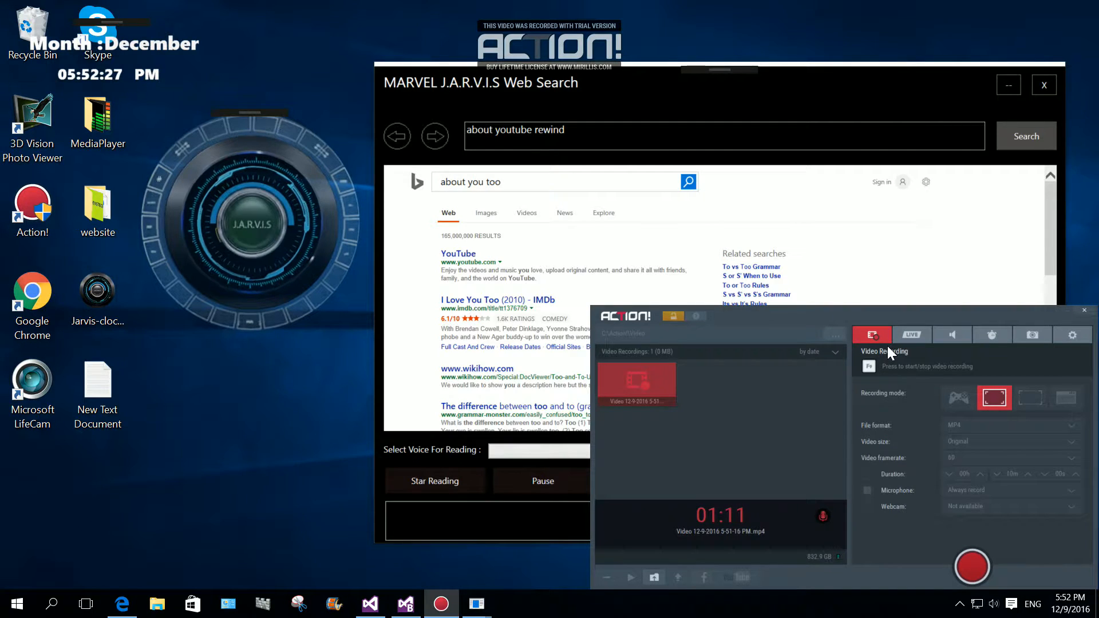
# Step: Complete the query 'youtube rewind 2016' and run the Bing search, then select a result
pyautogui.write('2016')
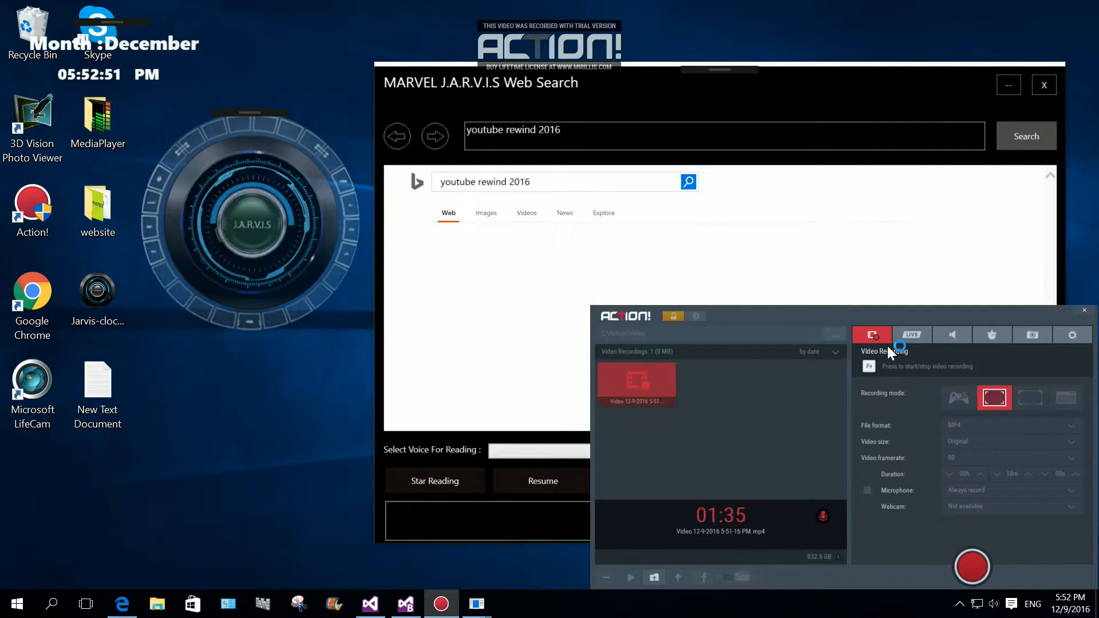
pyautogui.click(1025, 137)
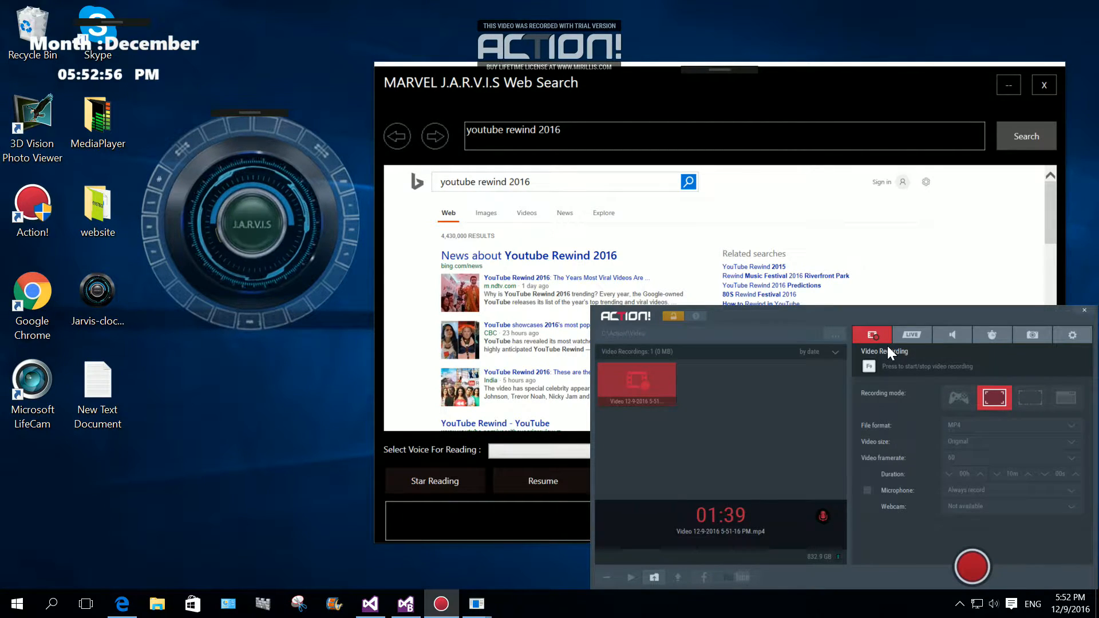
pyautogui.click(543, 481)
pyautogui.write('boat')
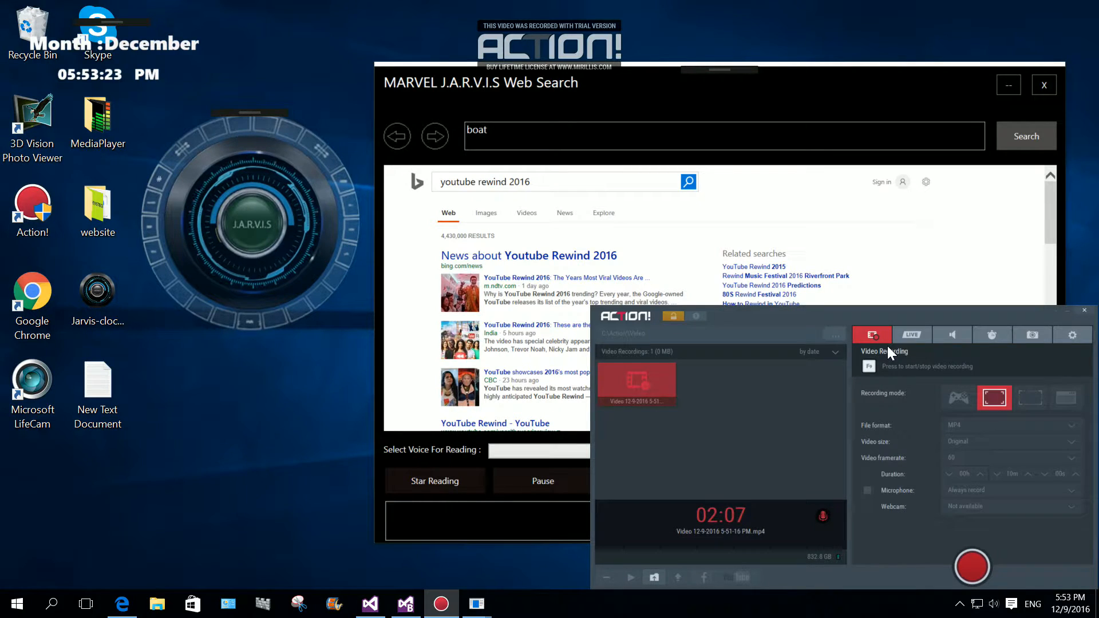
pyautogui.write('dinosaurs')
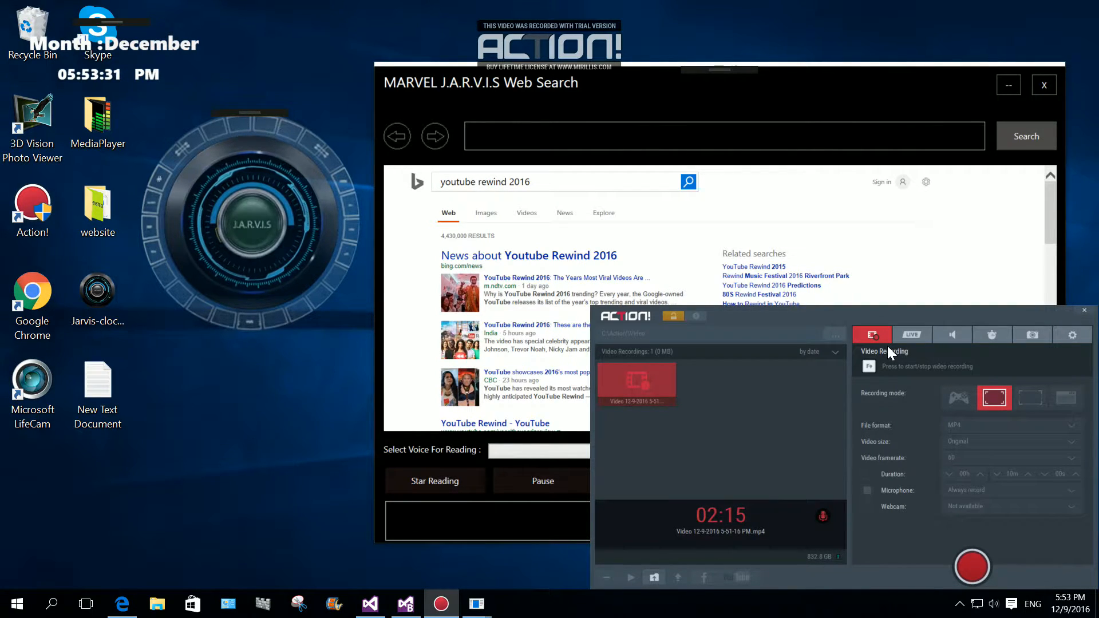
pyautogui.write('about dina')
pyautogui.write('mia 3')
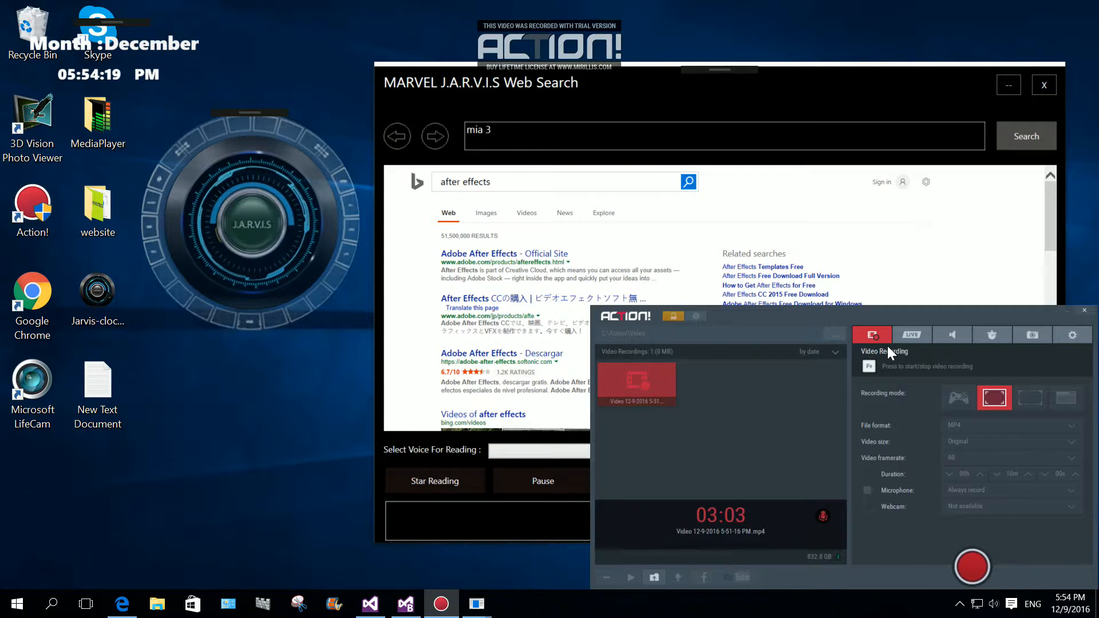
# Step: Dictate 'maya 3 D autodesk' into the query box for a Bing search
pyautogui.write('maya 3 D auto')
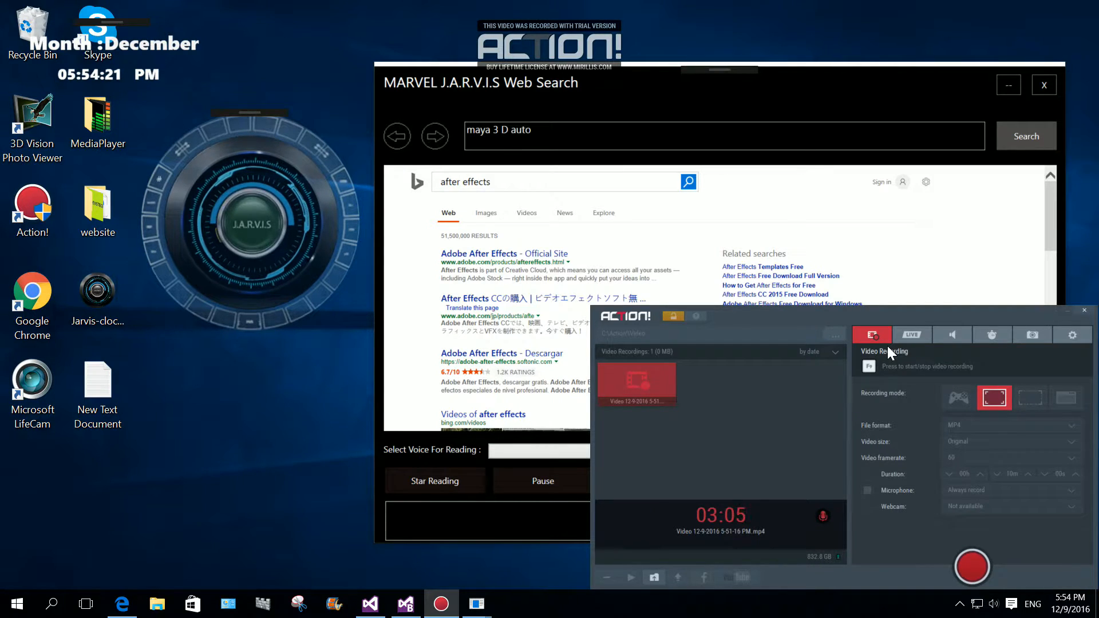
pyautogui.write('desk')
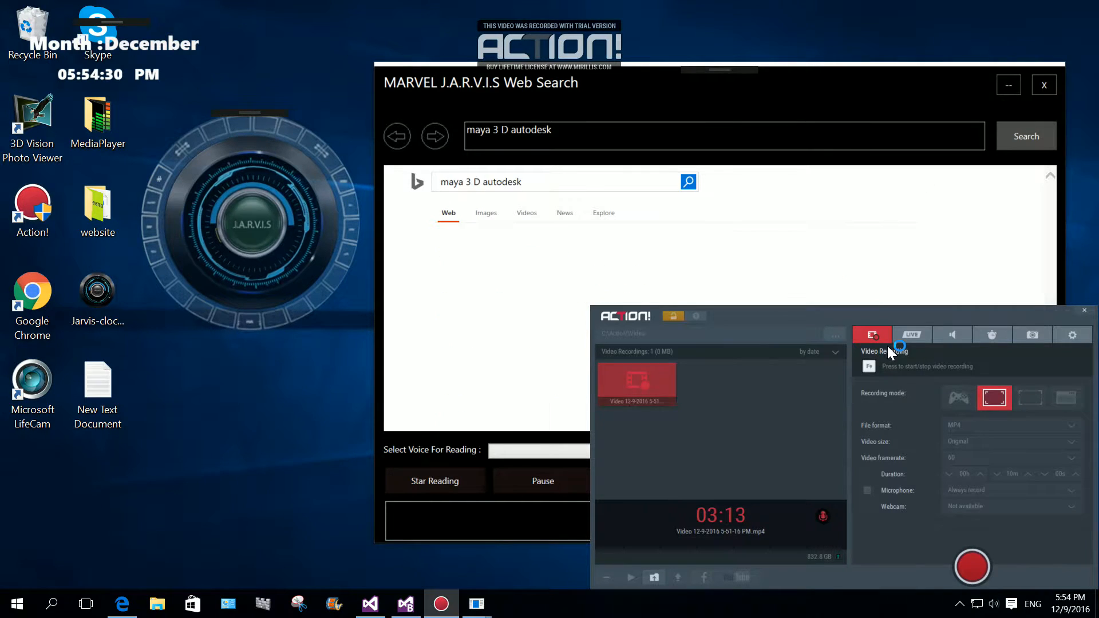
# Step: Run the pending search, then dictate 'adobe photoshop' as the next Bing query
pyautogui.click(1025, 136)
pyautogui.write('and')
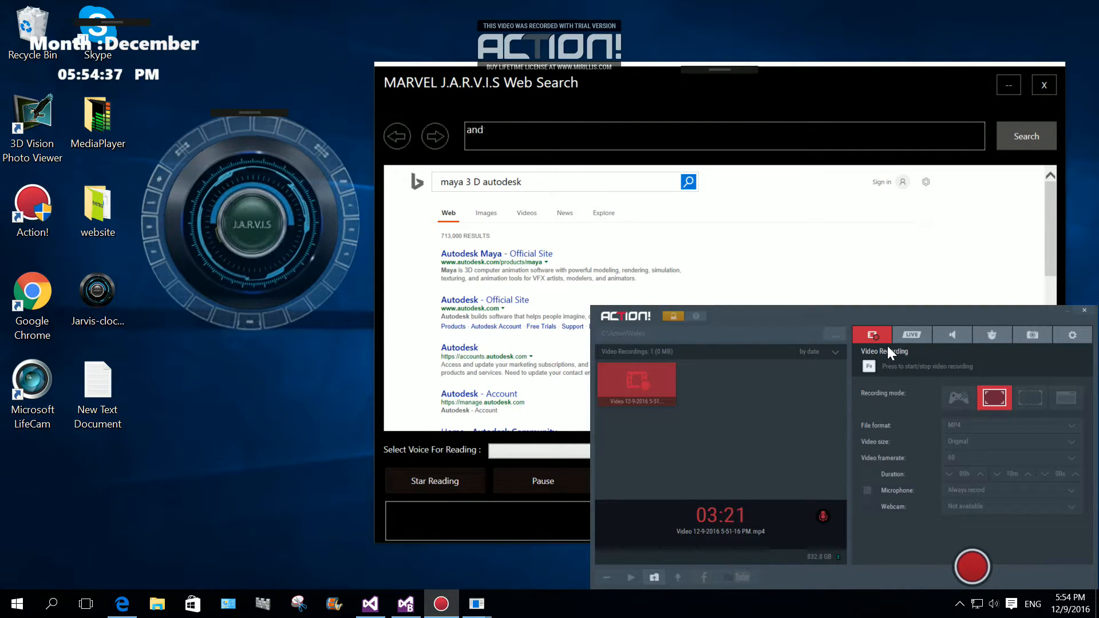
pyautogui.write('adobe photoshop')
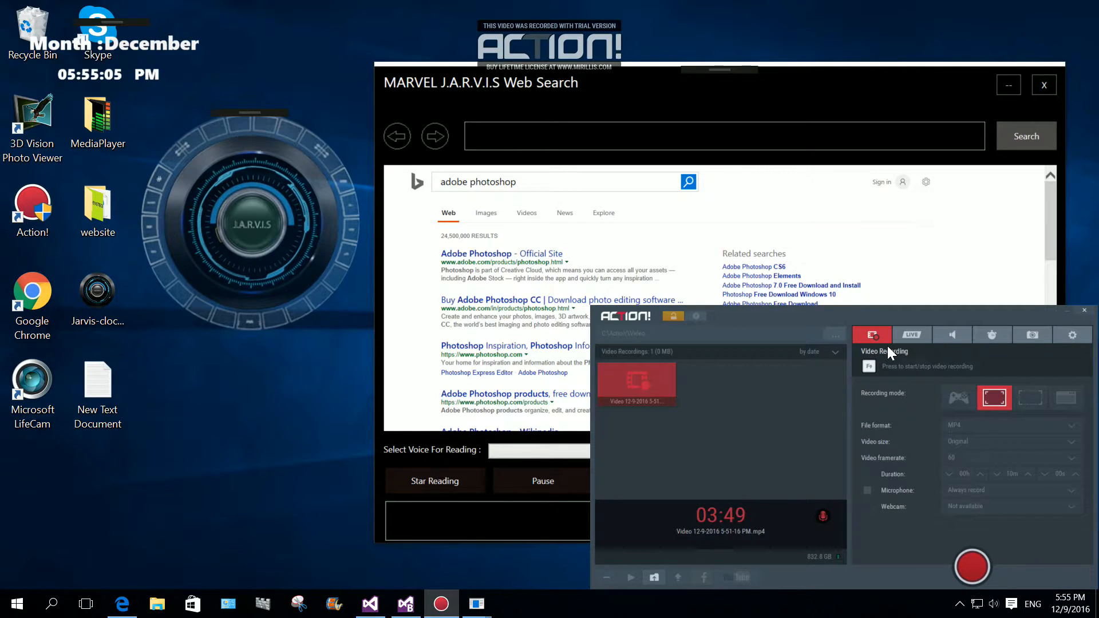
# Step: Dictate 'new poetry books' and run the Bing search for it
pyautogui.write('can you put')
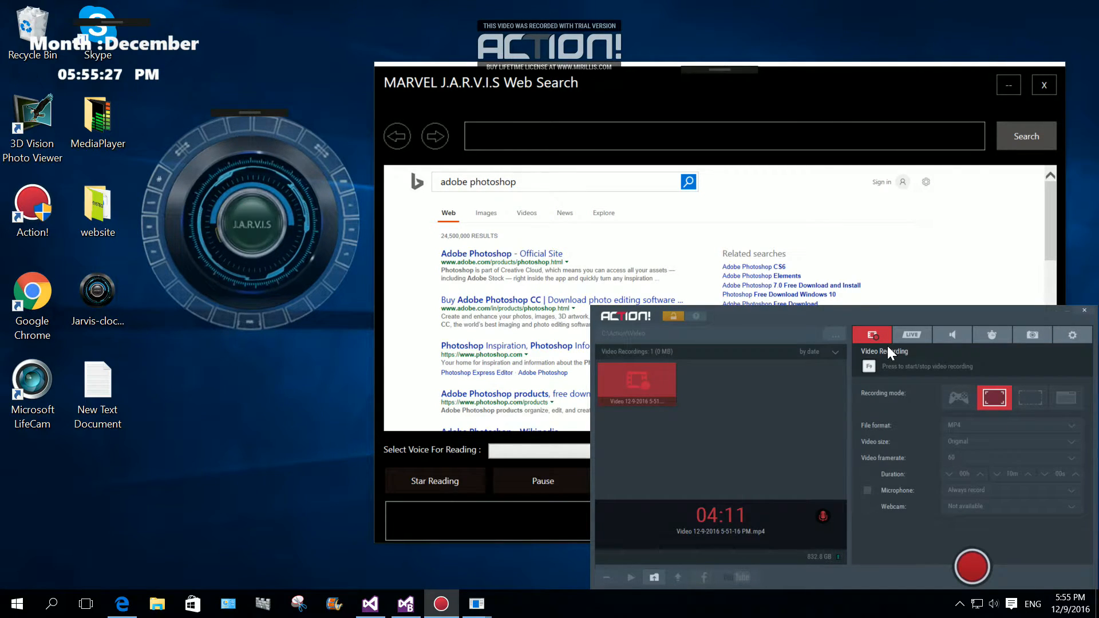
pyautogui.write('new poetry')
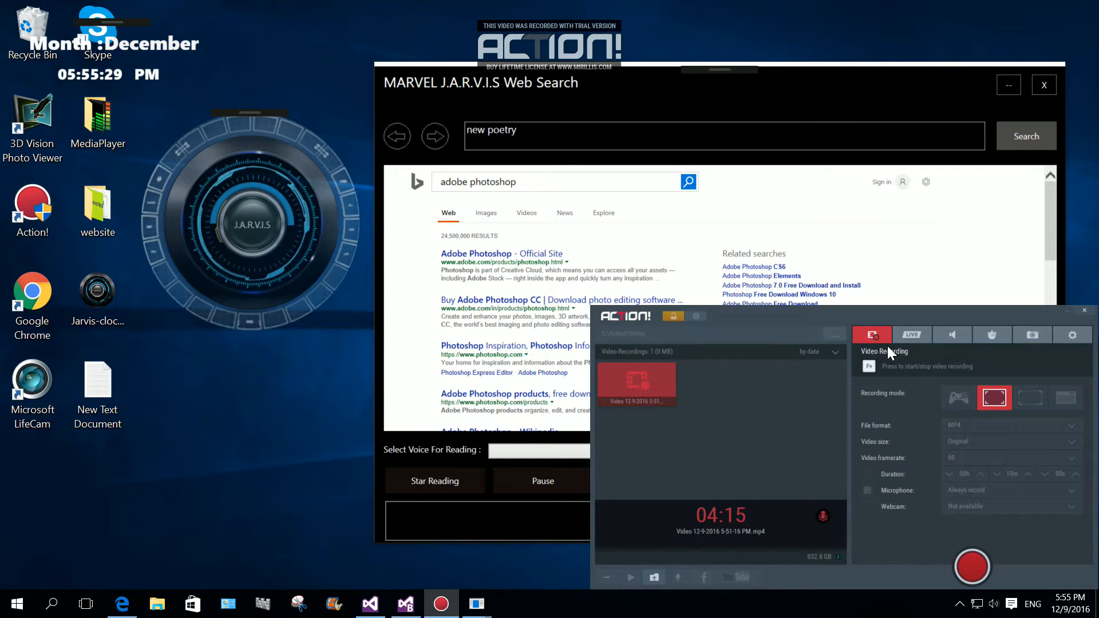
pyautogui.write('books')
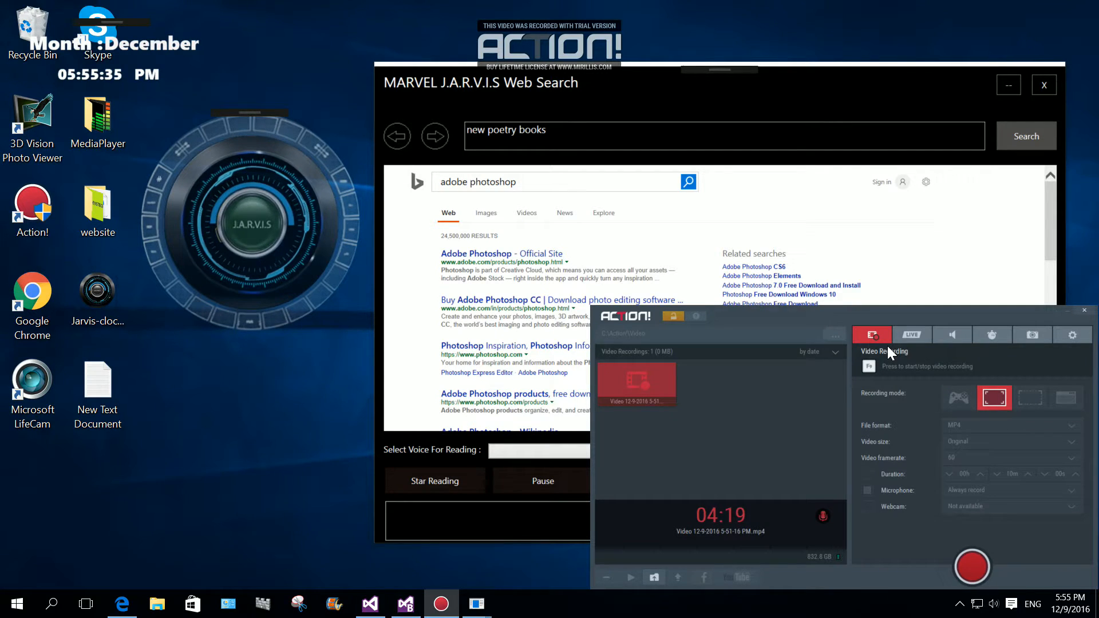
pyautogui.click(1026, 135)
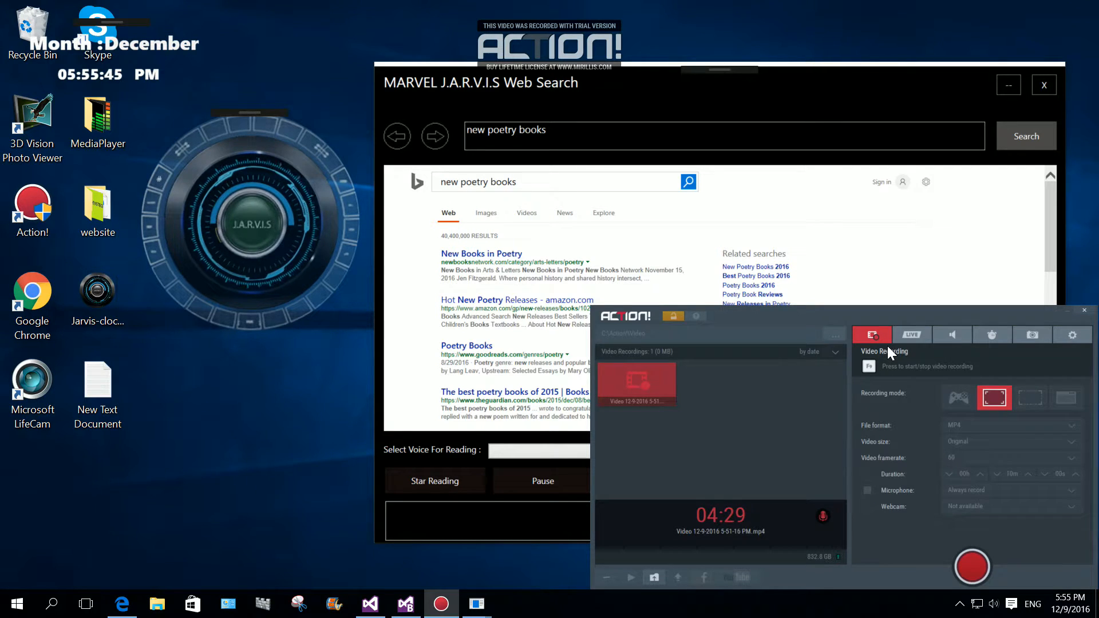
# Step: Dictate 'about C sharp programming language' as the next Bing query after misheard attempts
pyautogui.write('how bout C sharp programming')
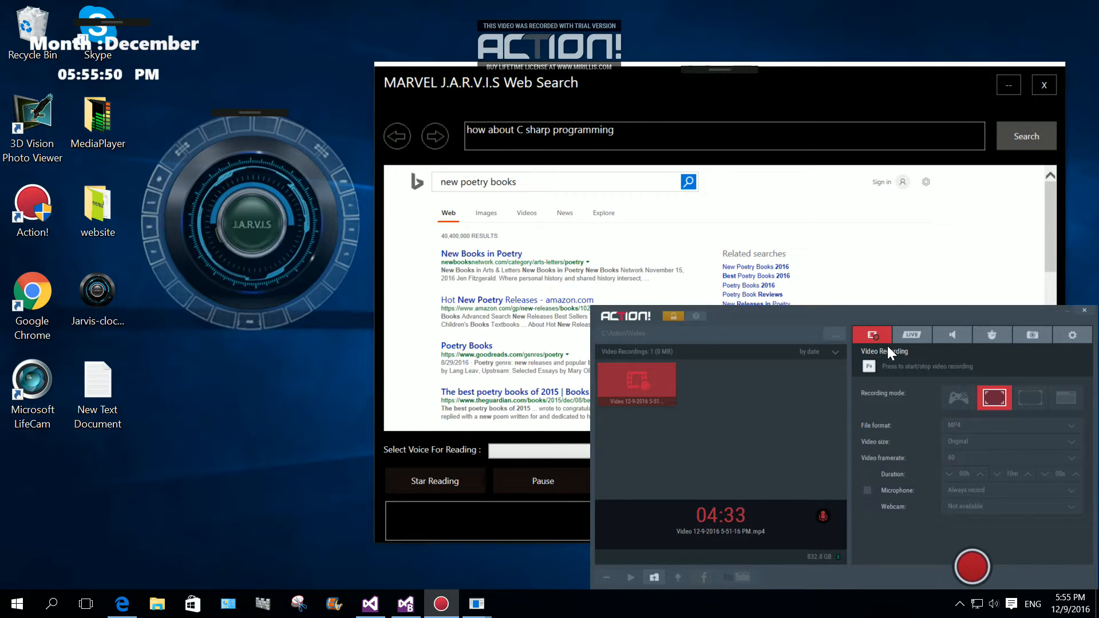
pyautogui.write('language')
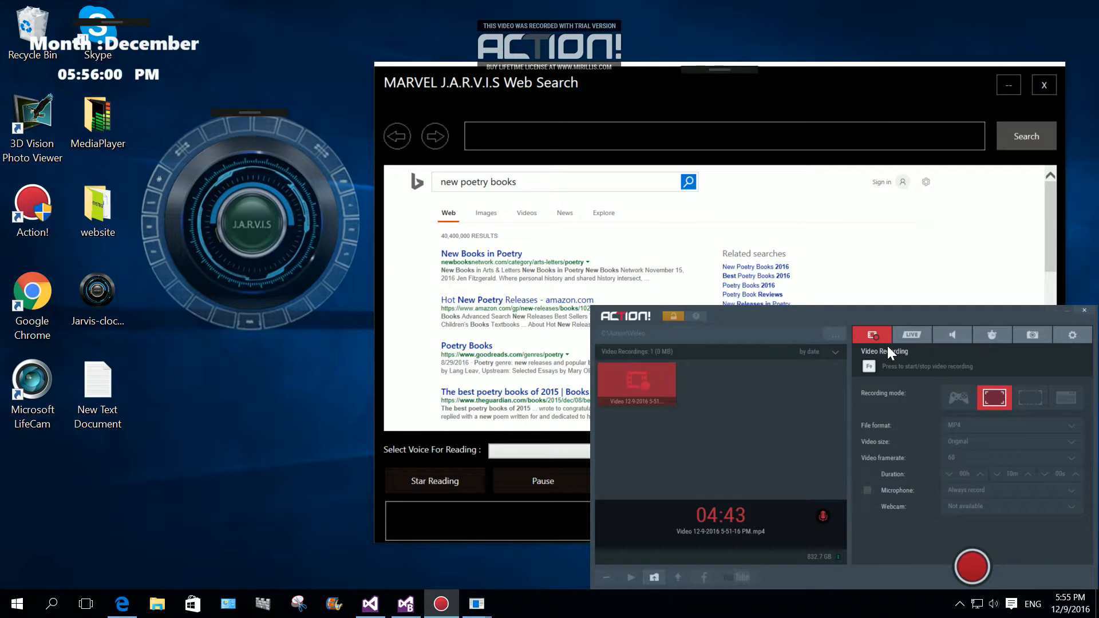
pyautogui.write('about seashore')
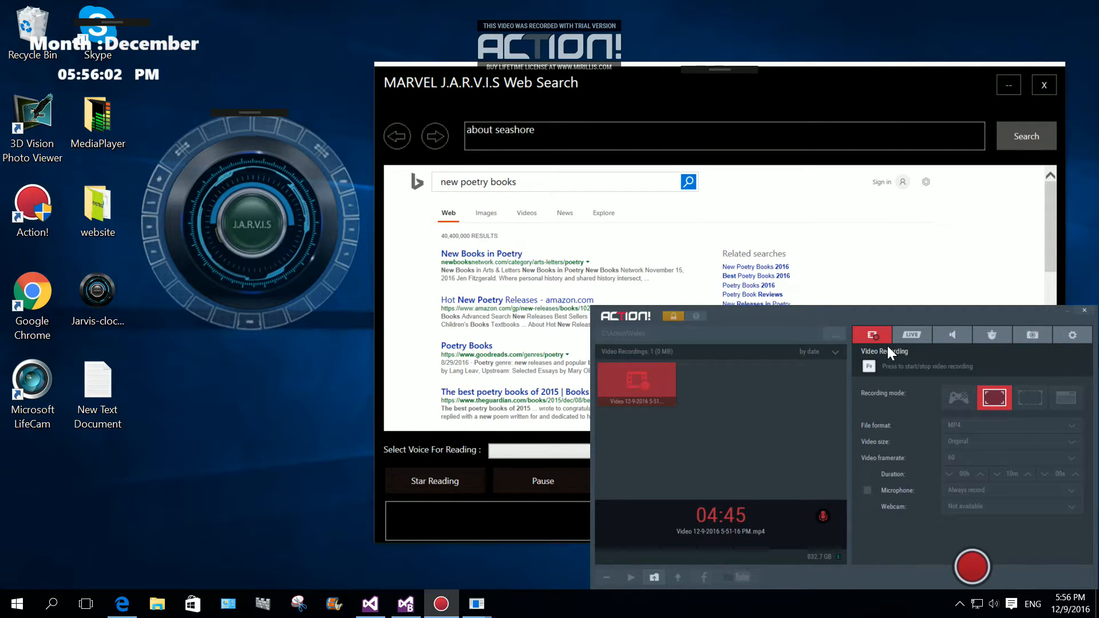
pyautogui.write('about C sharp programming language')
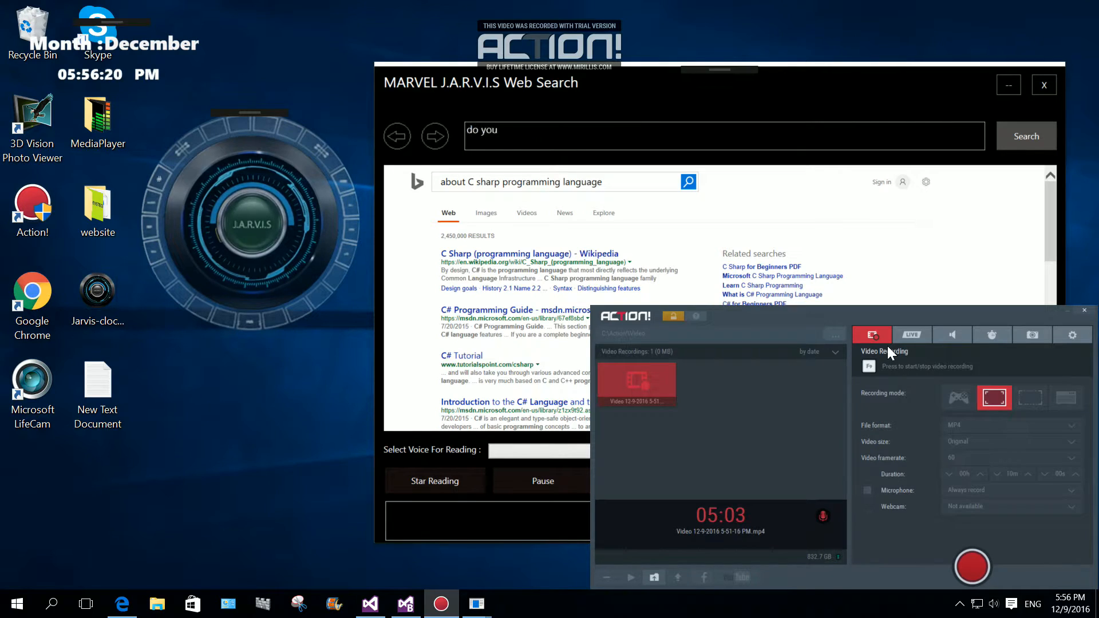
# Step: Dictate 'C programming language', 'C plus plus programming language', then 'food recipe' as Bing queries
pyautogui.write('C programming language')
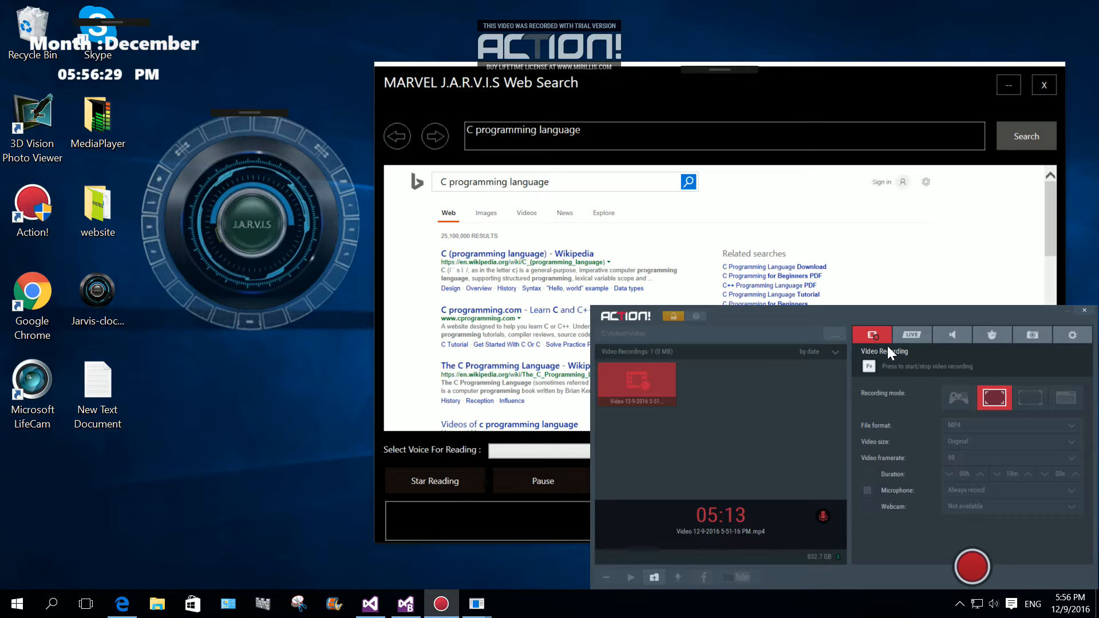
pyautogui.moveTo(898, 348)
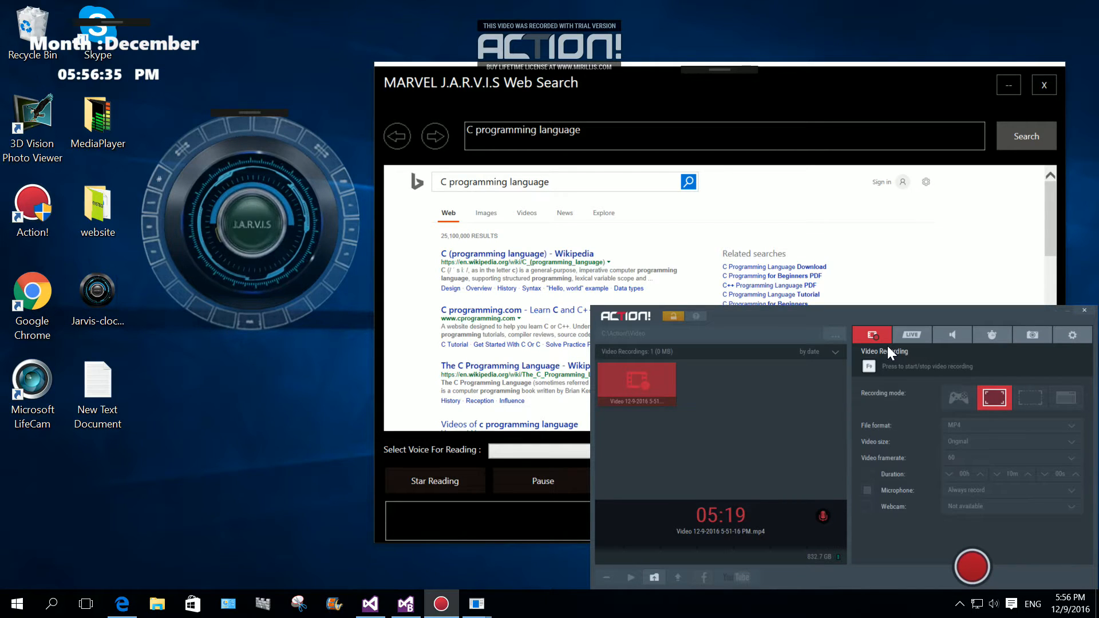
pyautogui.write('C plus plus')
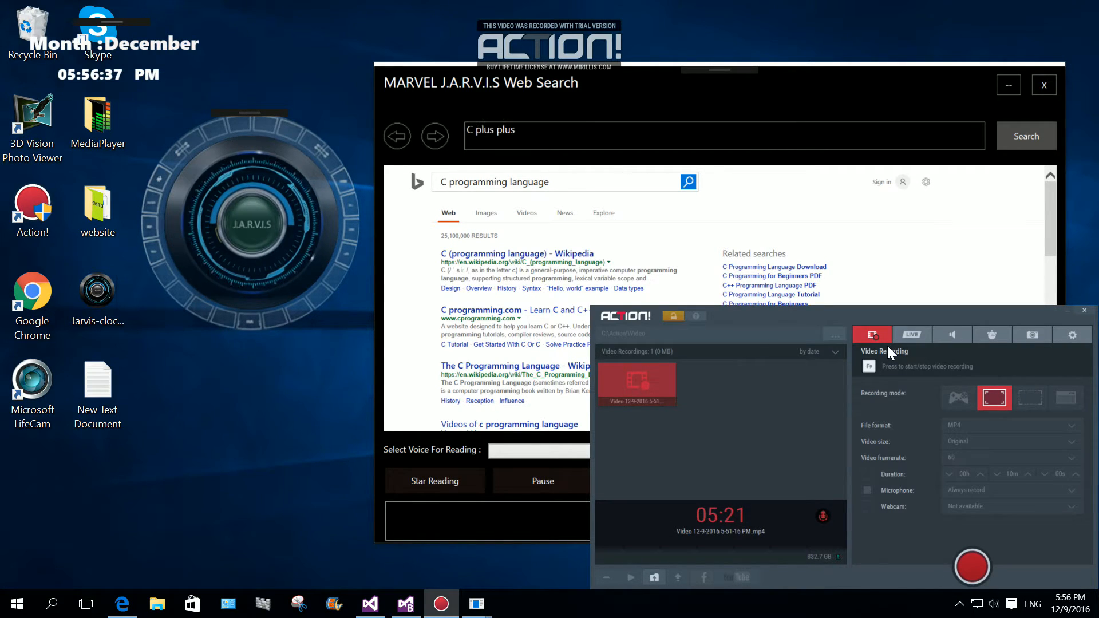
pyautogui.write('programming language')
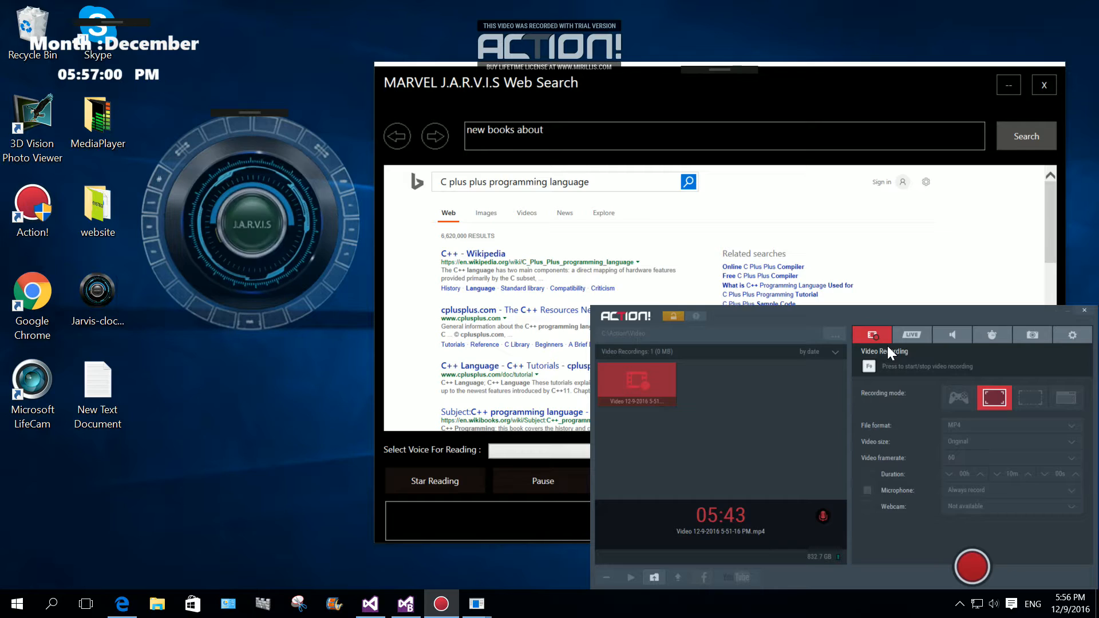
pyautogui.write('food recipe')
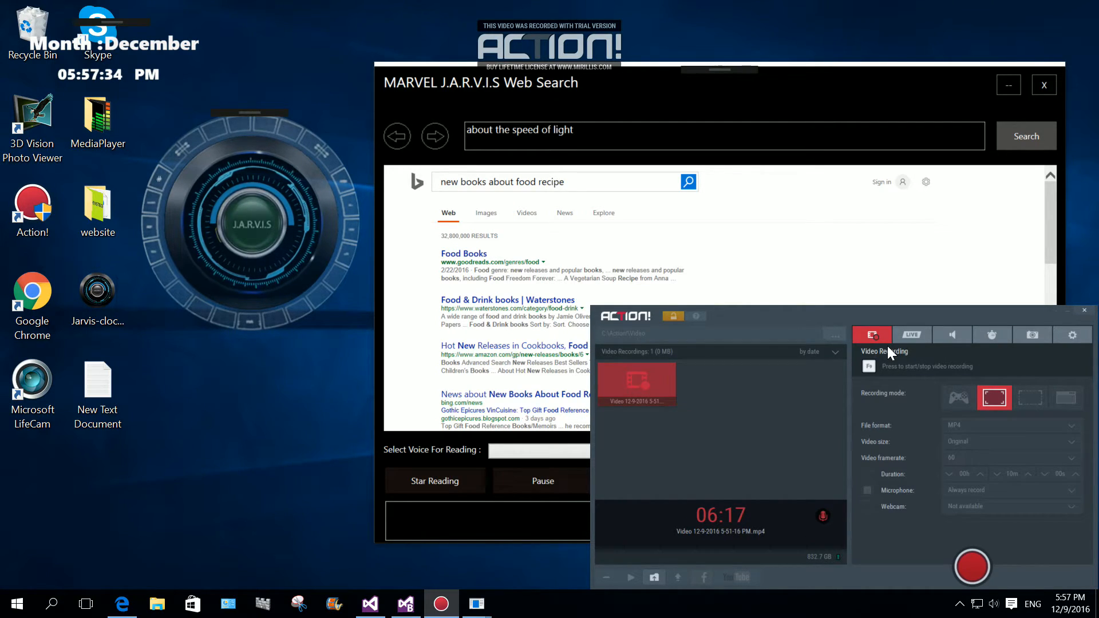
# Step: Run the Bing search for 'who is einstein'
pyautogui.click(1026, 136)
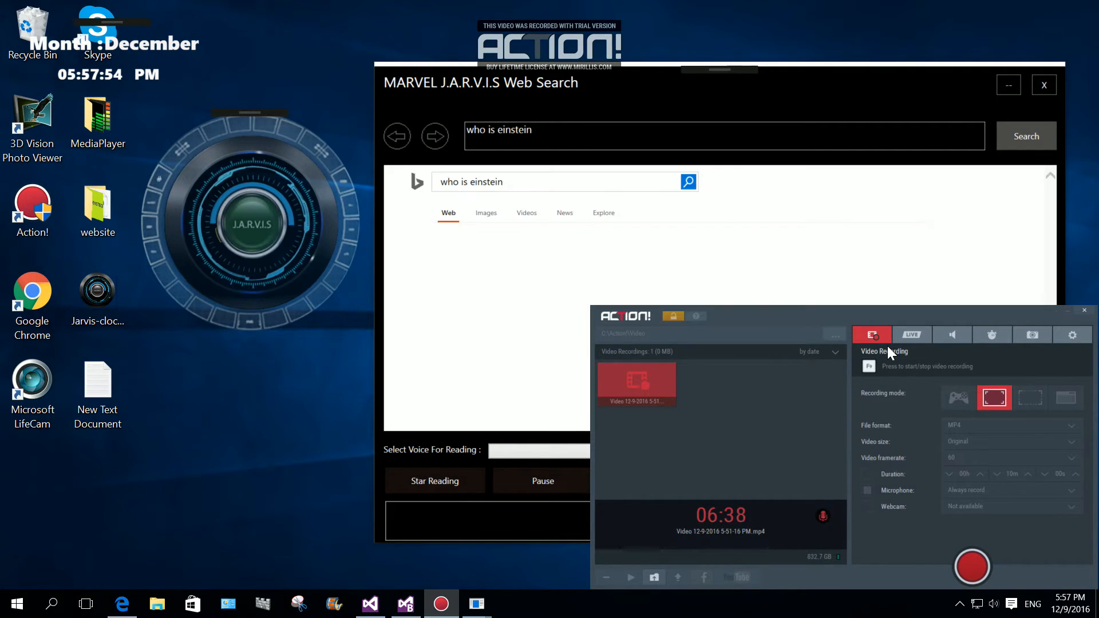
# Step: Run the Bing search for 'who is jarvis'
pyautogui.click(1026, 136)
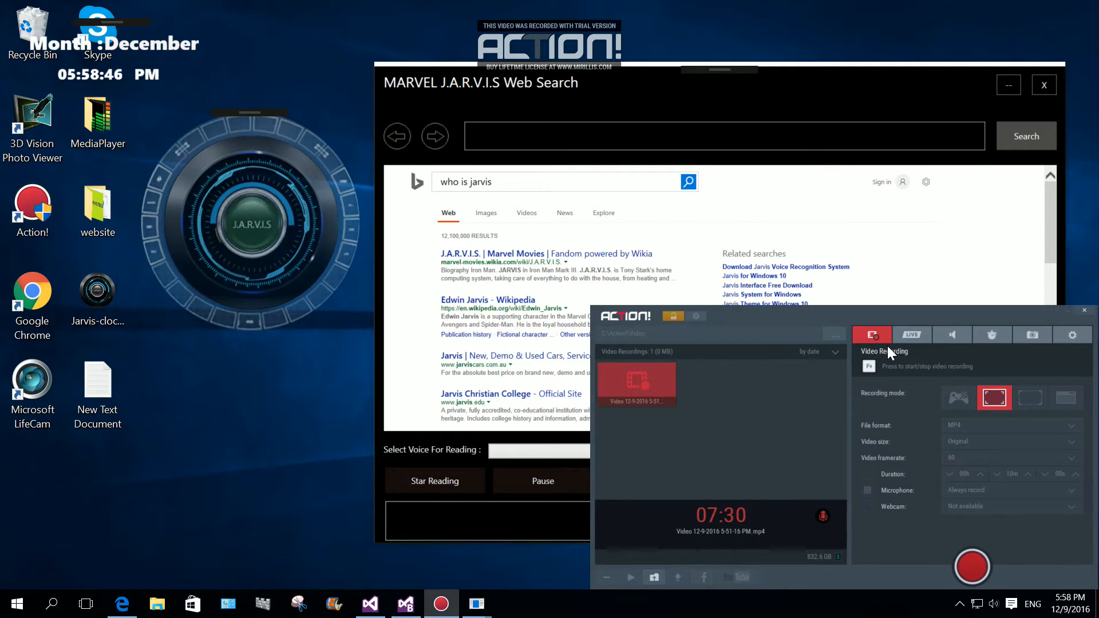
# Step: Dictate 'about bugs bunny', then 'tom and jerry' as Bing queries
pyautogui.write('about bugs bunny')
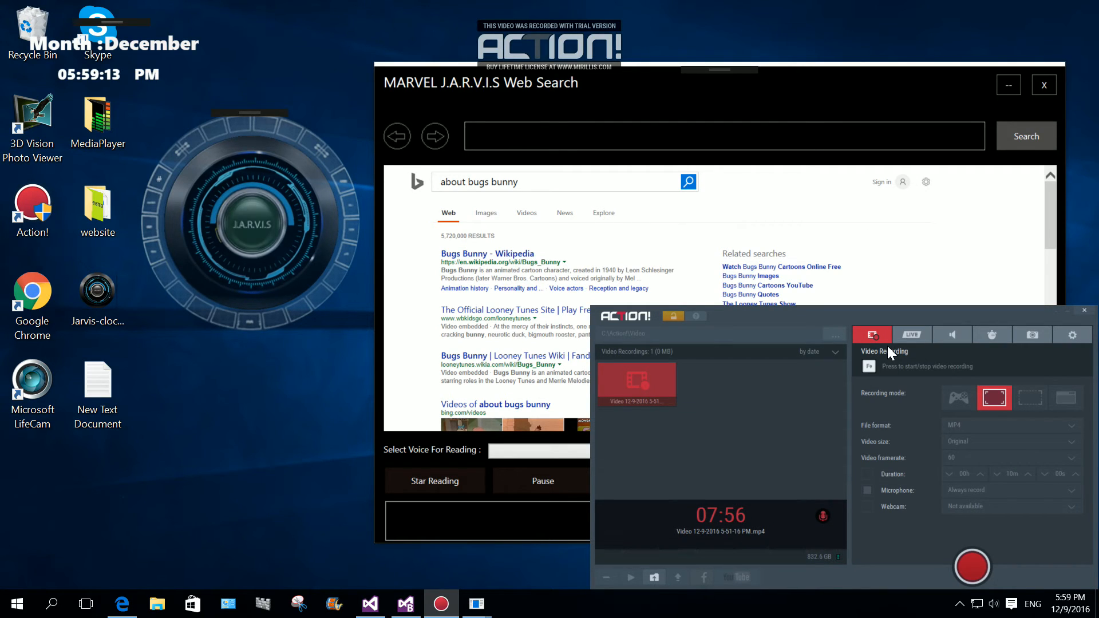
pyautogui.write('tell me and jerry')
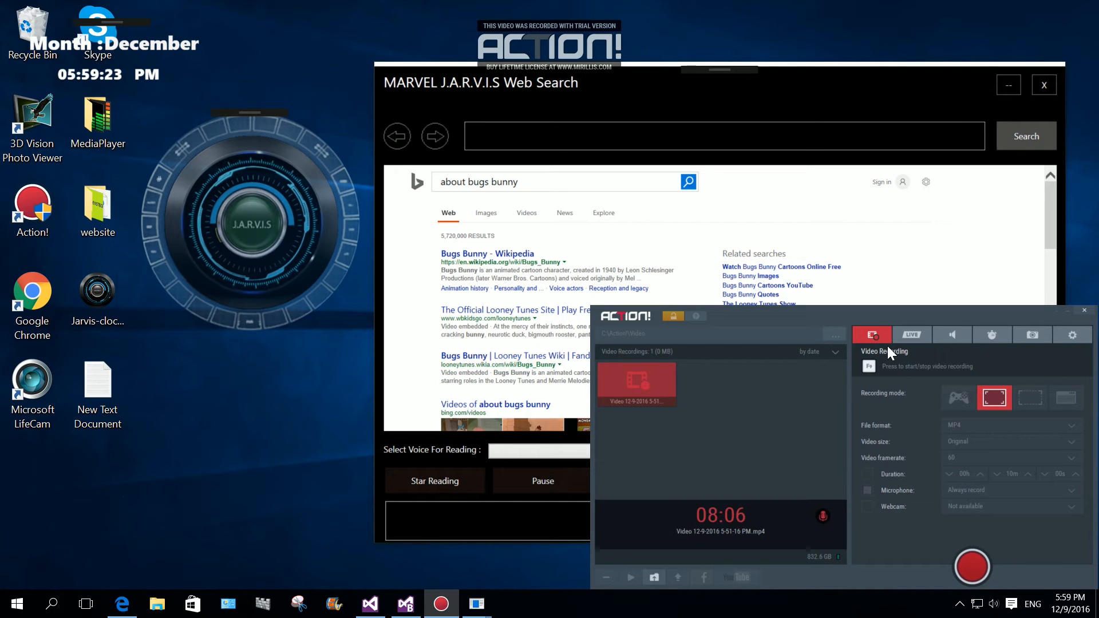
pyautogui.write('tom and jerry')
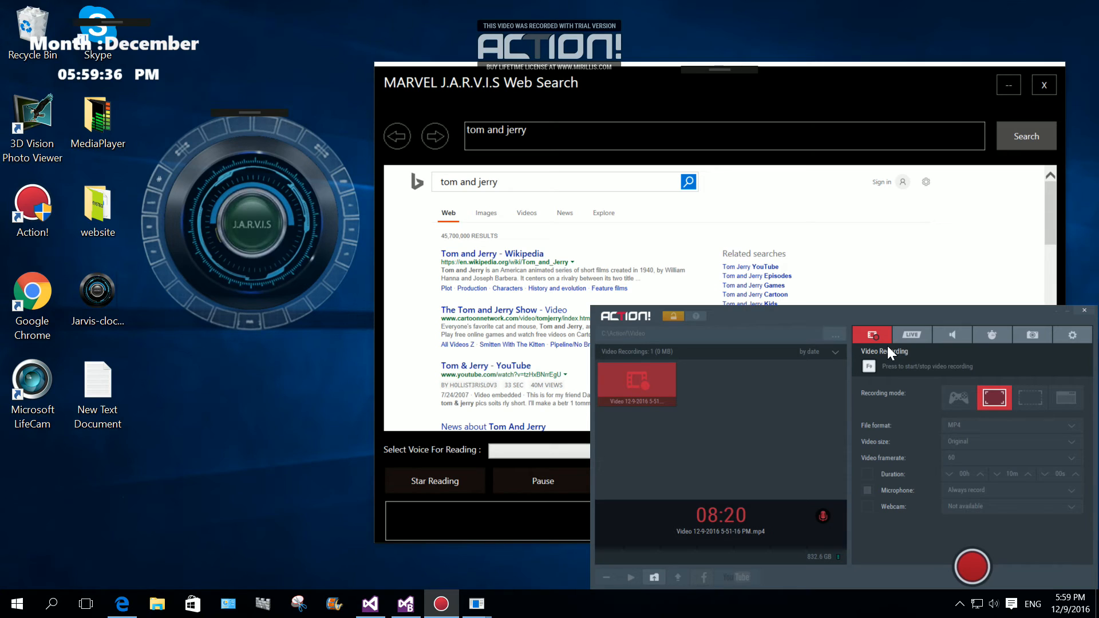
# Step: Dictate 'titanic' and further narration as Bing query text leading to 'new songs 2016' results
pyautogui.write('tell')
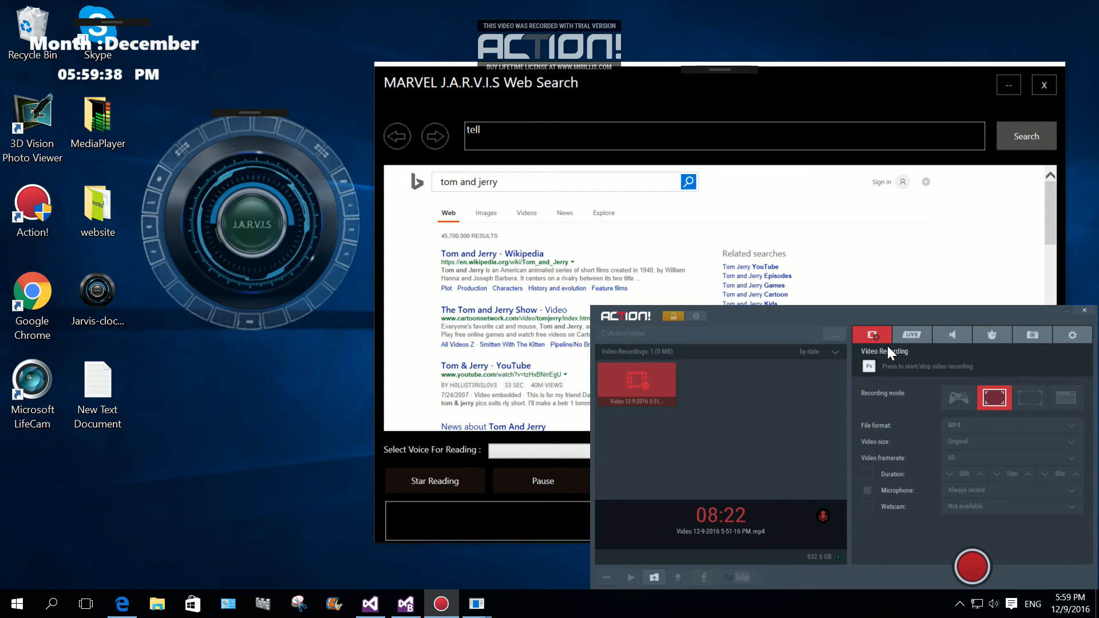
pyautogui.write('titanic')
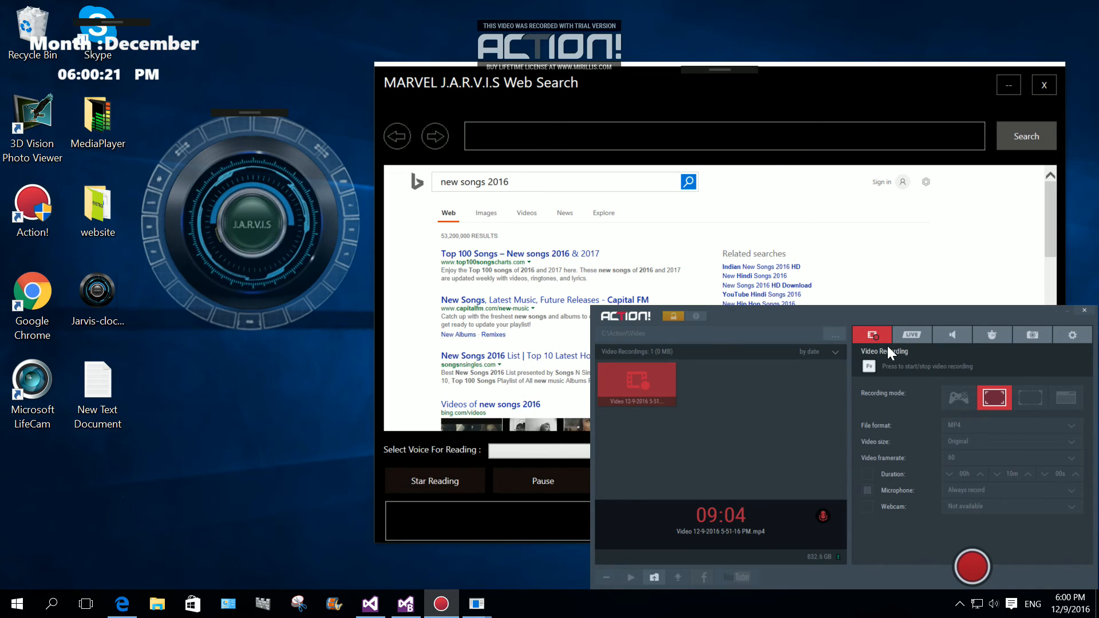
pyautogui.write("I'm not making any guy")
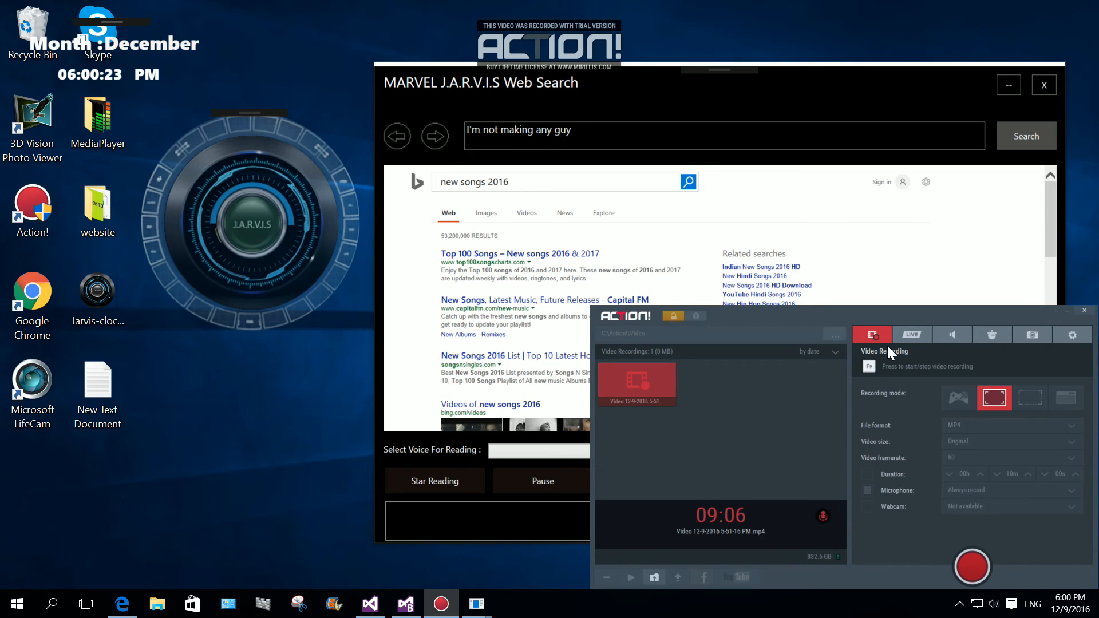